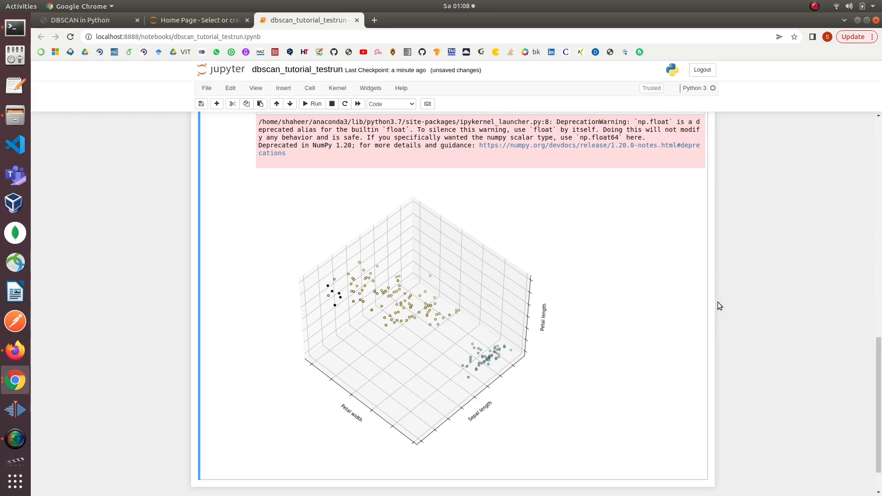
mouse_move(688, 314)
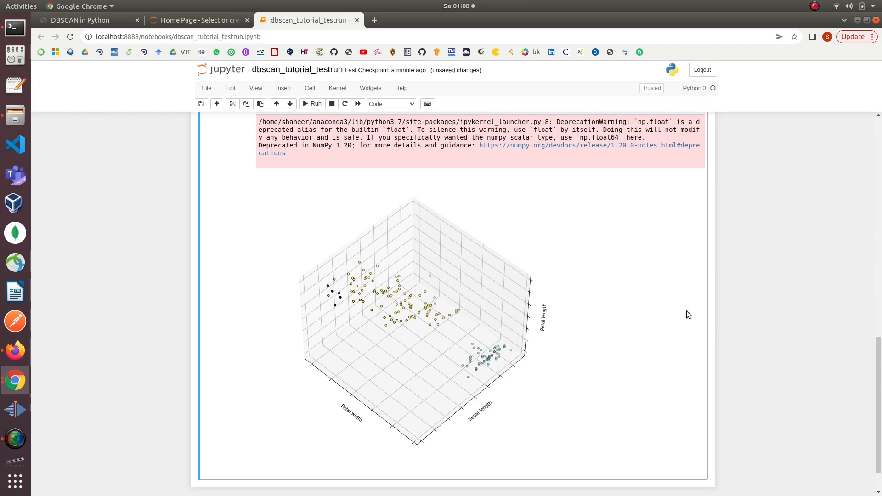
mouse_move(518, 359)
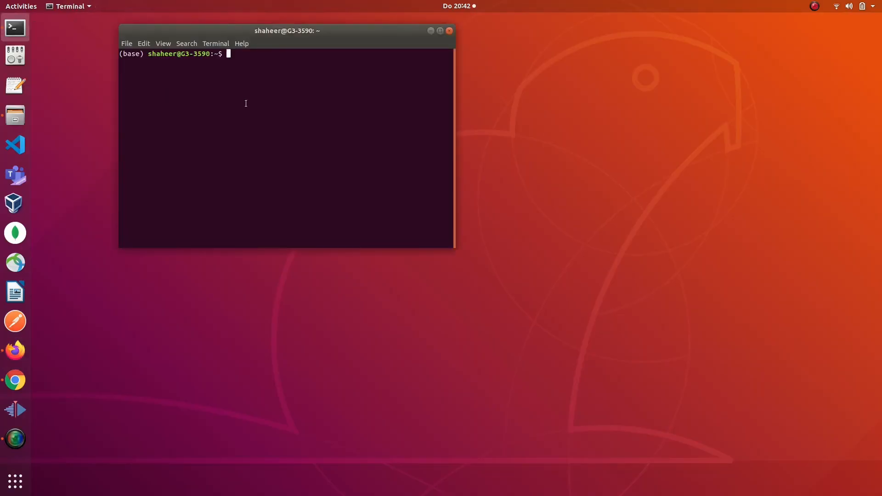
Launch the Jupyter server from the terminal and create a new Python 3 notebook.
text(jupyter note)
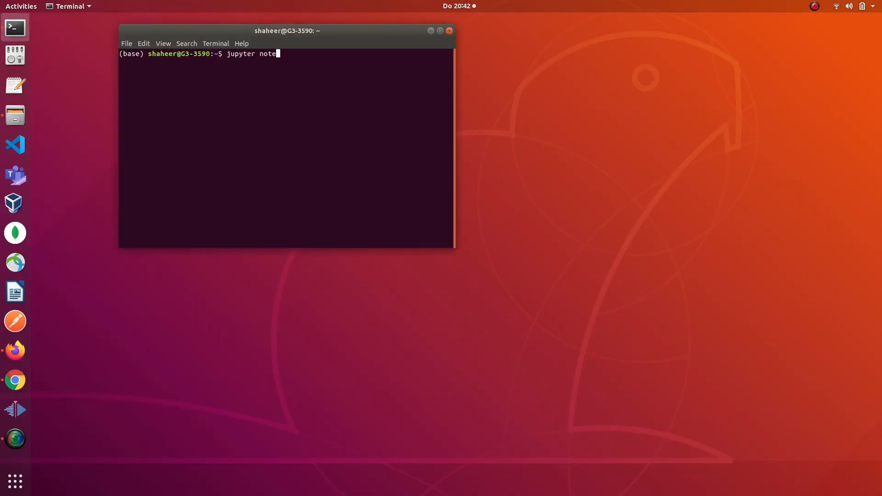
key(Return)
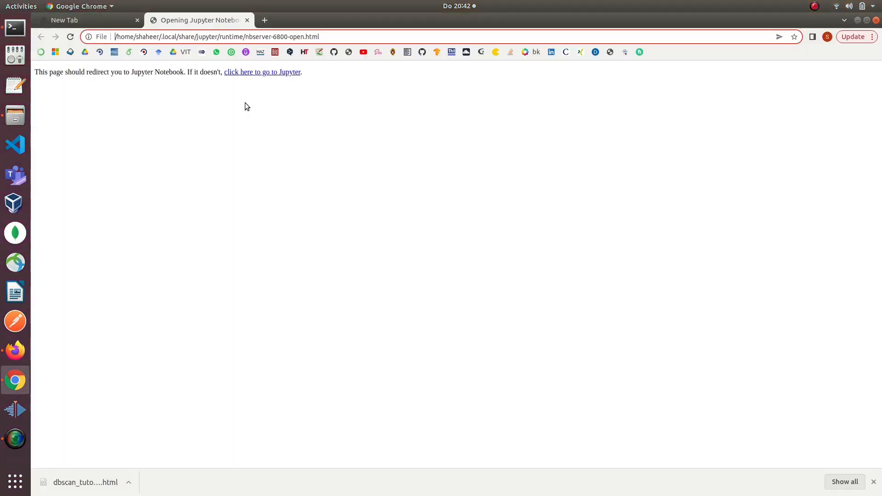
click(262, 71)
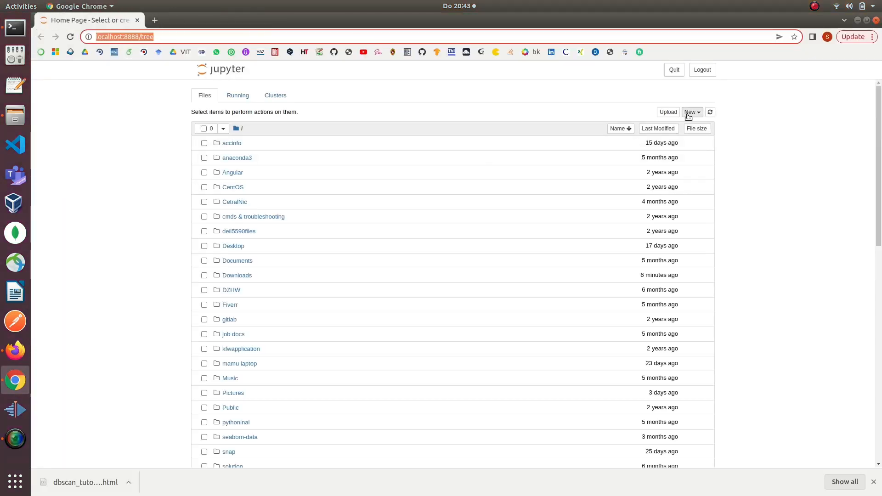
click(691, 112)
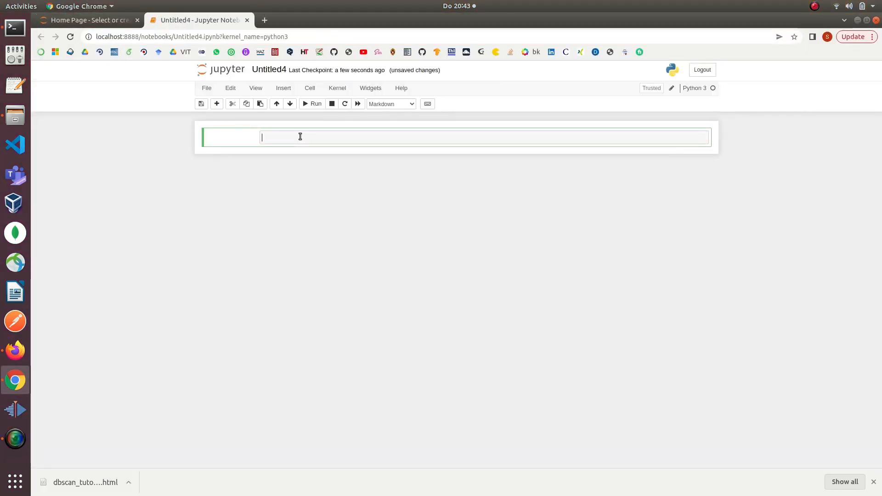
Render the Markdown heading '## 1. Outlier detection in Iris data using DBSCAN' with a code cell below.
text(##)
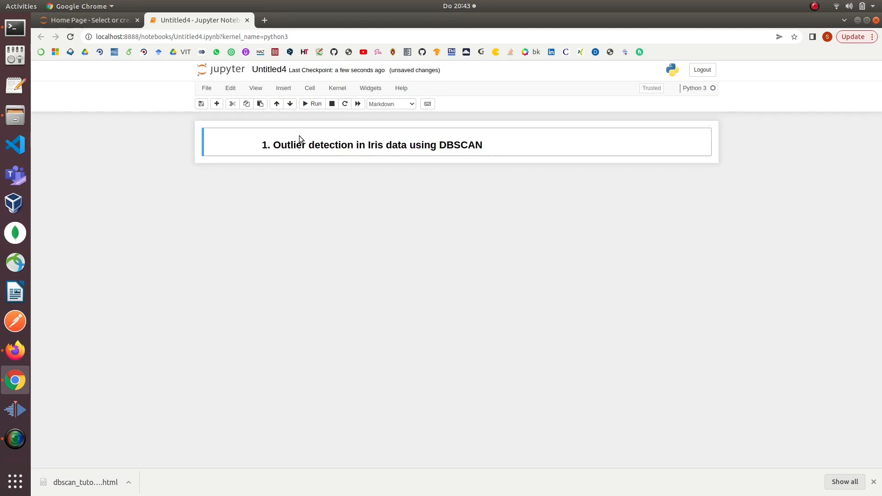
key(b)
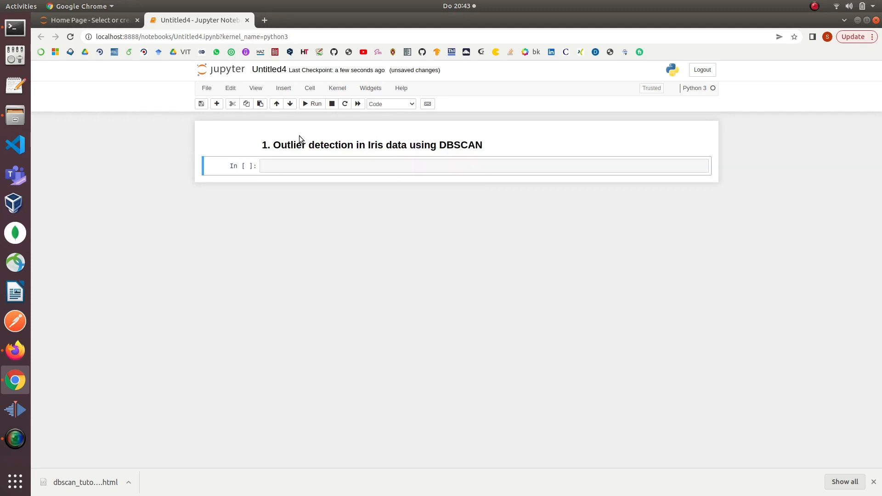
Run the imports cell for sklearn datasets, seaborn, pandas, Counter, DBSCAN, pyplot and adjusted_rand_score.
text(from sklearn import datasets)
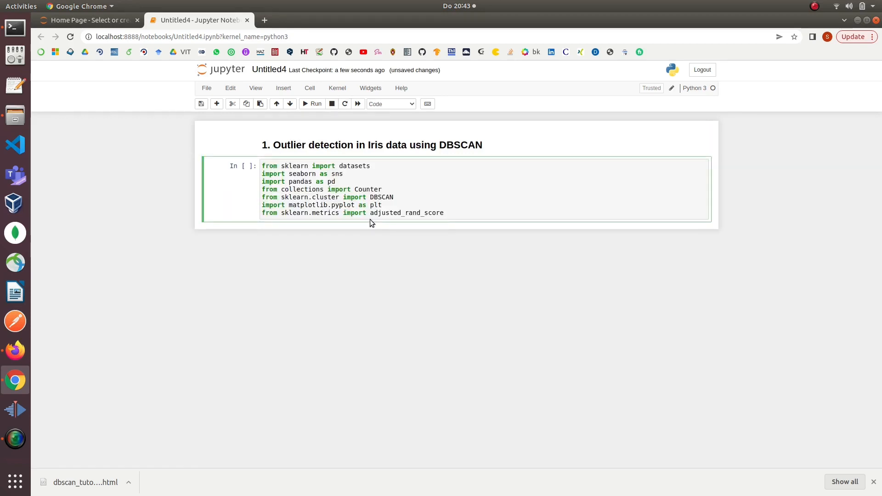
click(313, 104)
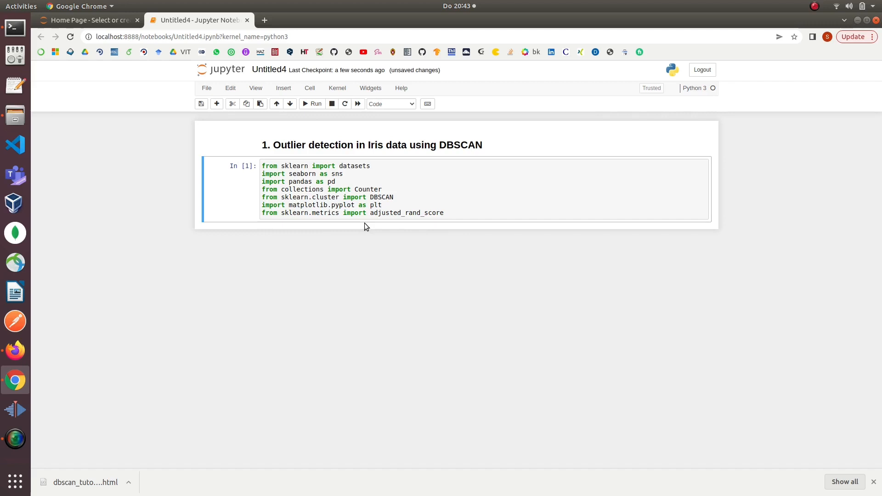
mouse_move(241, 213)
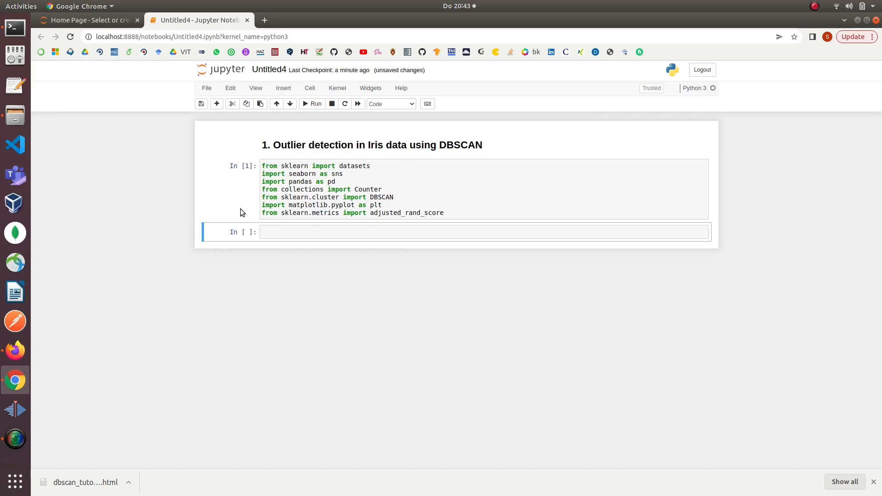
mouse_move(276, 231)
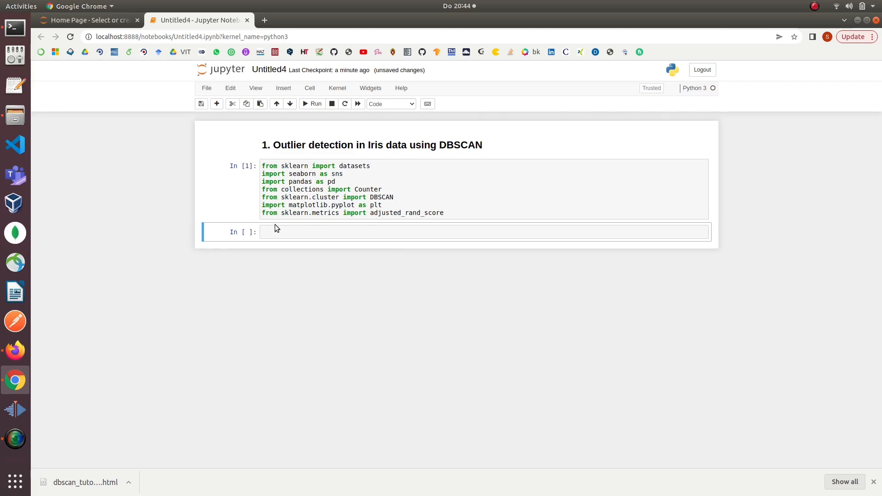
Enter iris_data = sns.load_dataset('iris') with a comment and run it.
text(iris_data)
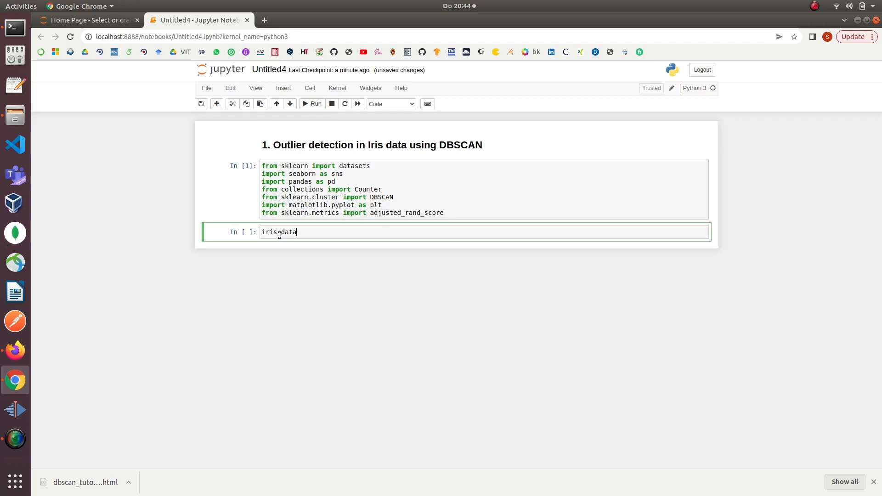
text(= sns.)
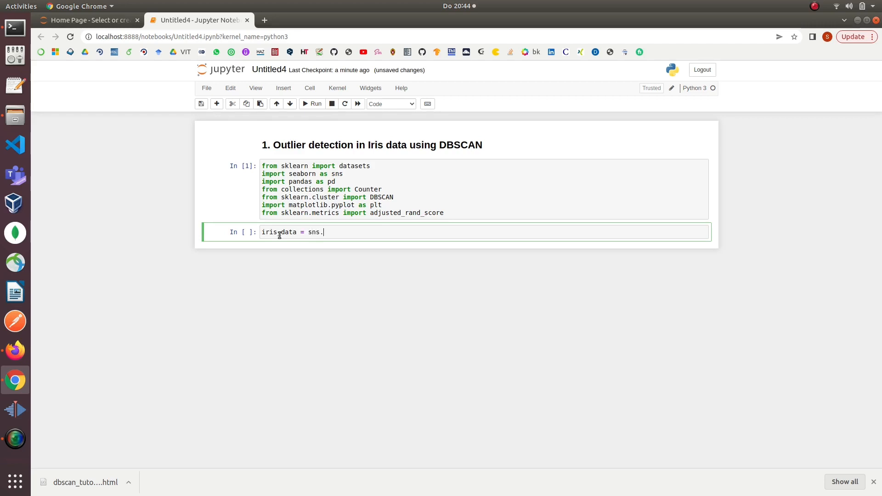
text(load_iris)
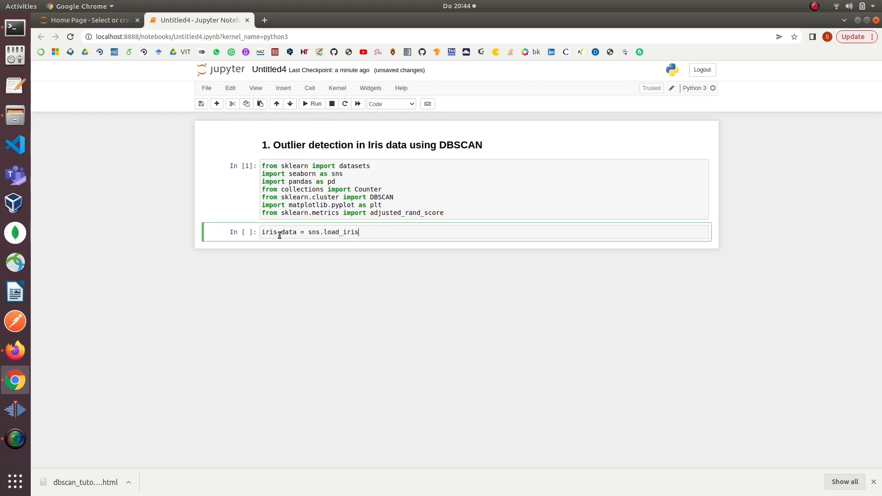
text(_dataset())
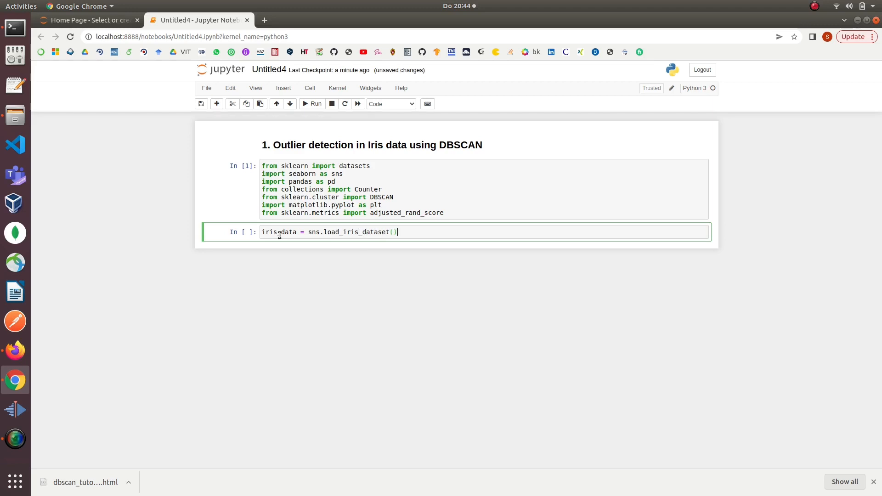
text('i)
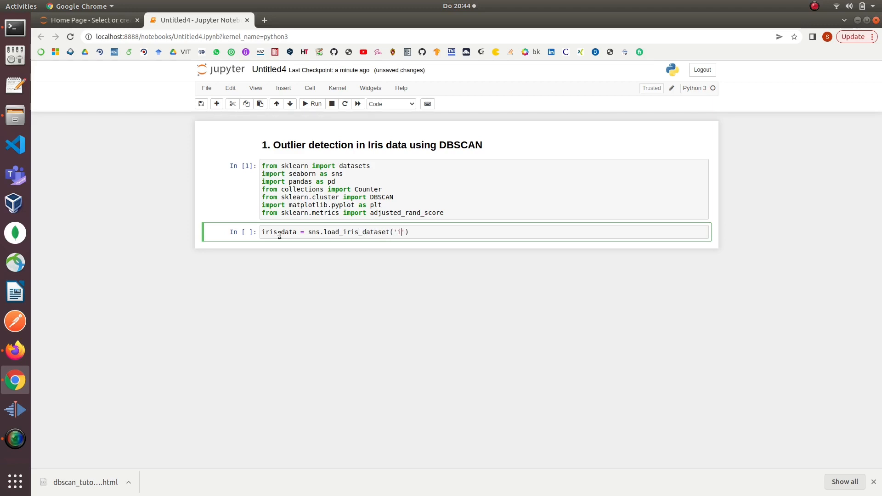
text(ris') #load iris)
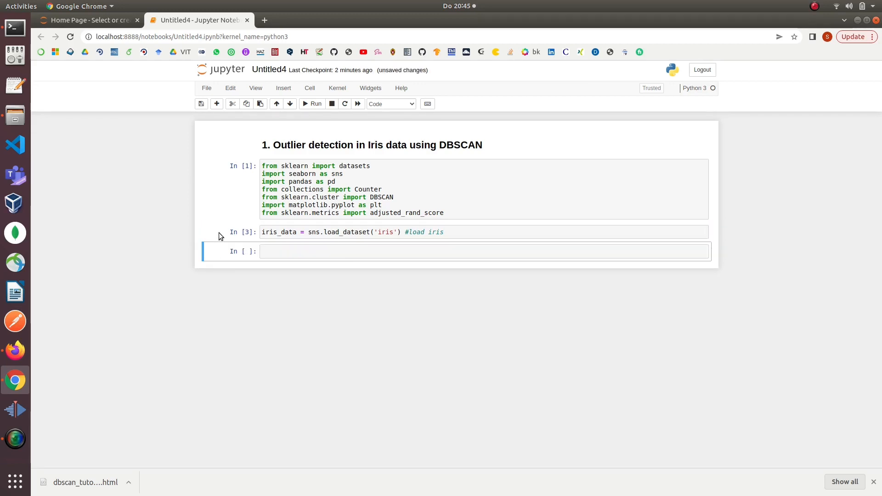
Show the first five rows with iris_data.head(5) and begin the data assignment cell.
click(281, 251)
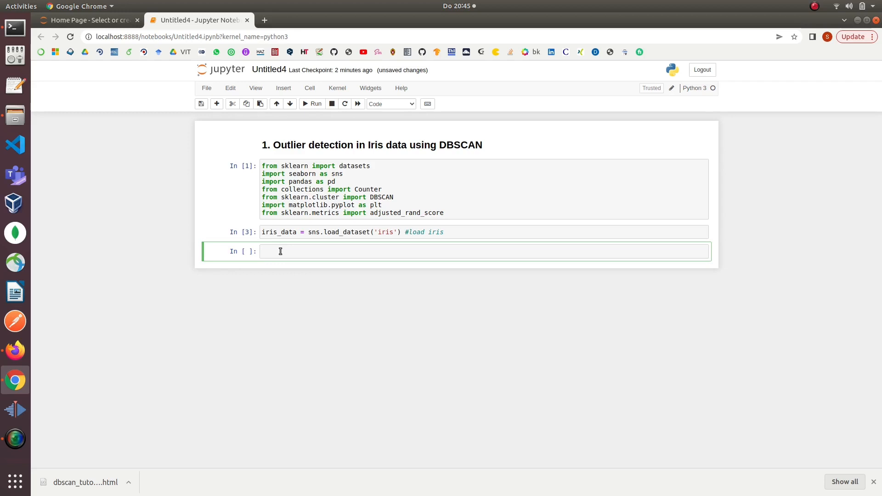
text(iris_data.h)
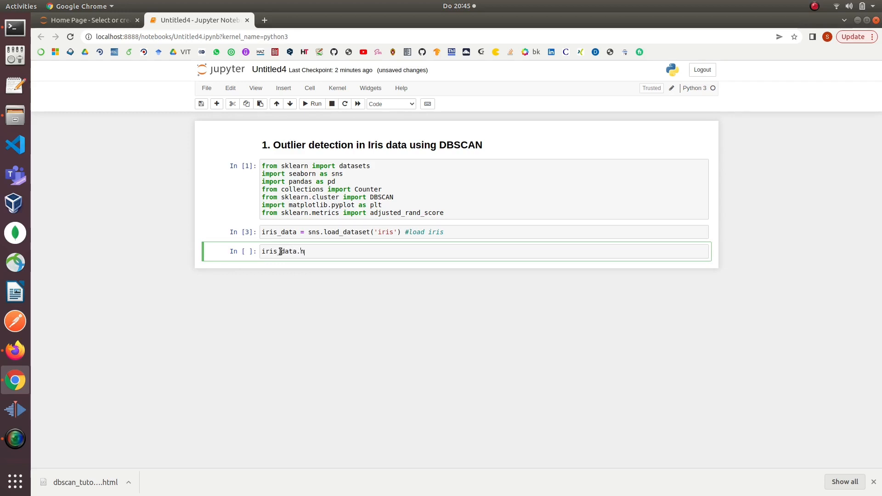
text(ead(5))
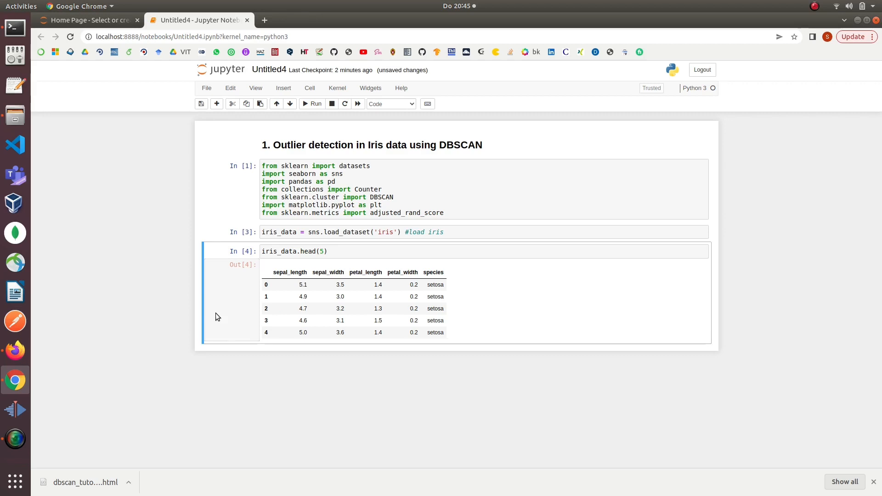
text(data = iris_data.)
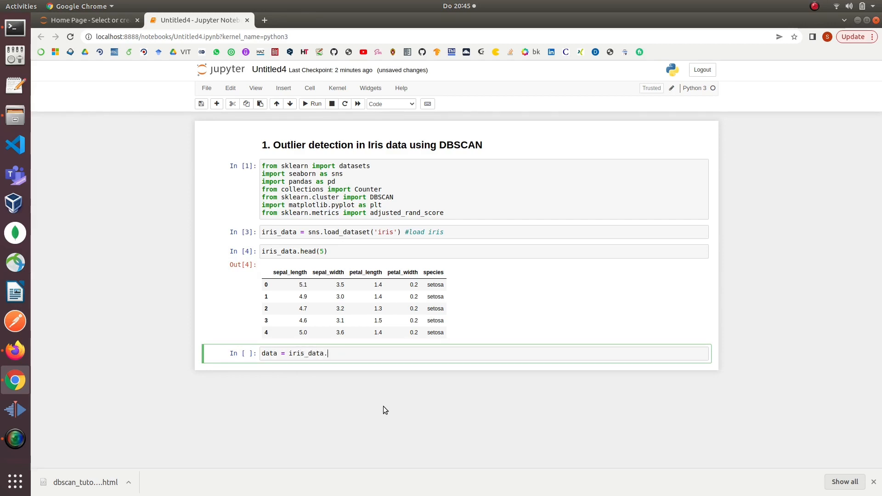
Assign data = iris_data.iloc[:, 0:4] with a 'selecting the' comment and start the next heading.
text(iloc)
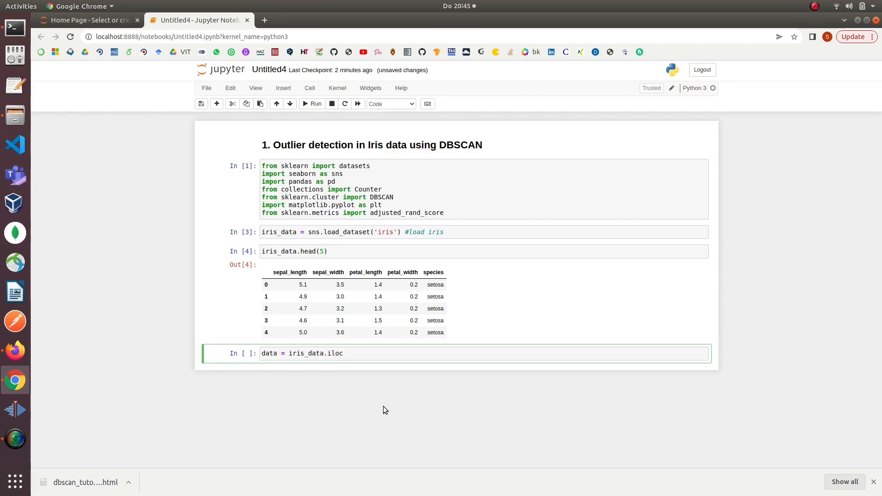
text([])
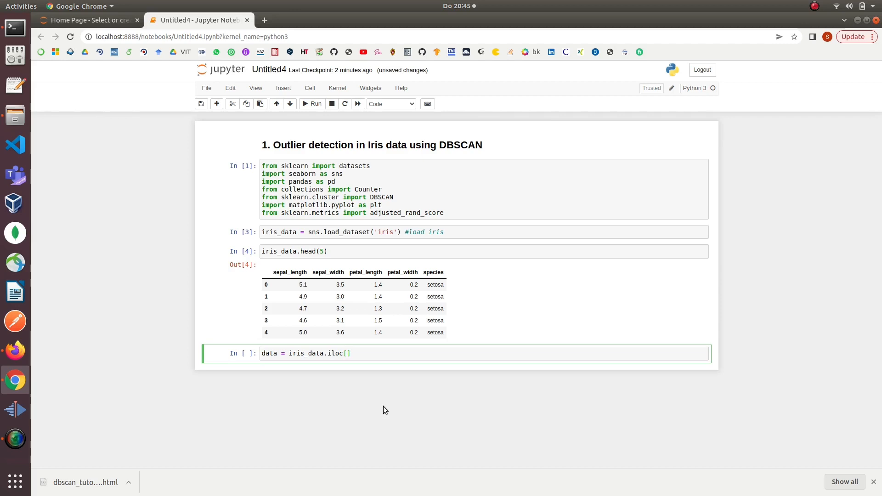
text(:, 0:4)
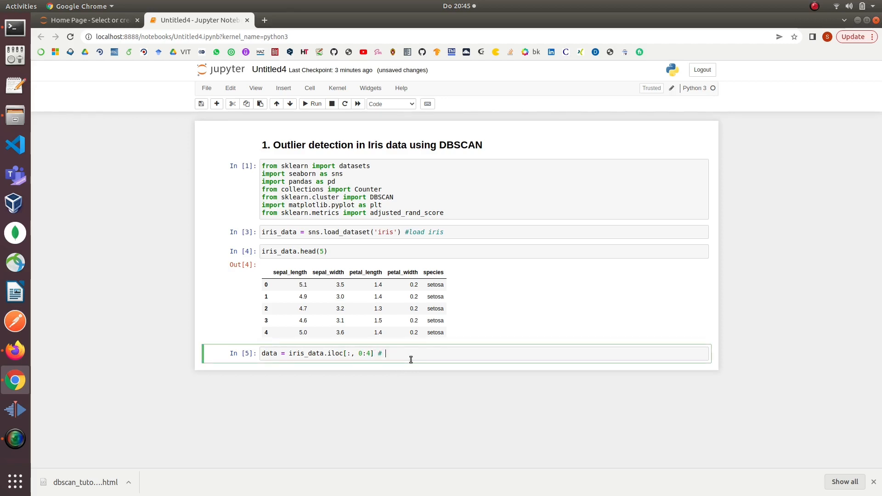
text(selecting the features and dropping species colmn)
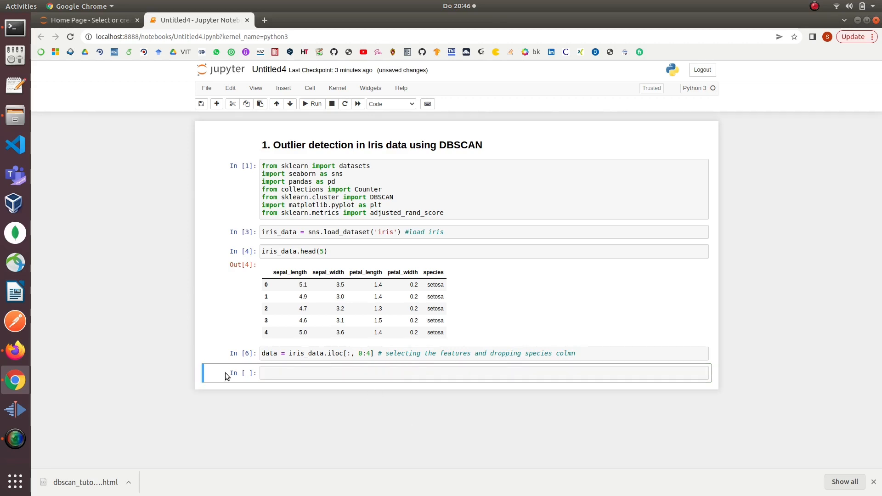
text(##)
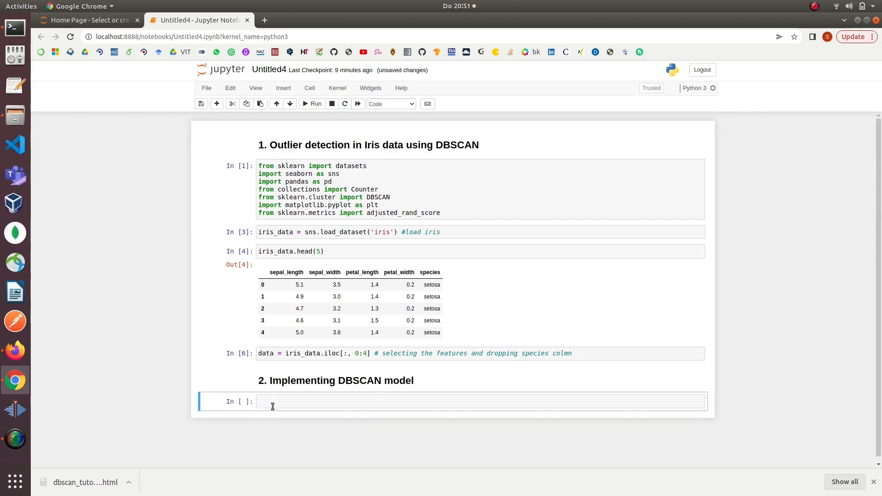
Fit model = DBSCAN(eps = 0.8, min_samples = 19).fit(data) and begin the '## 3' heading.
text(model)
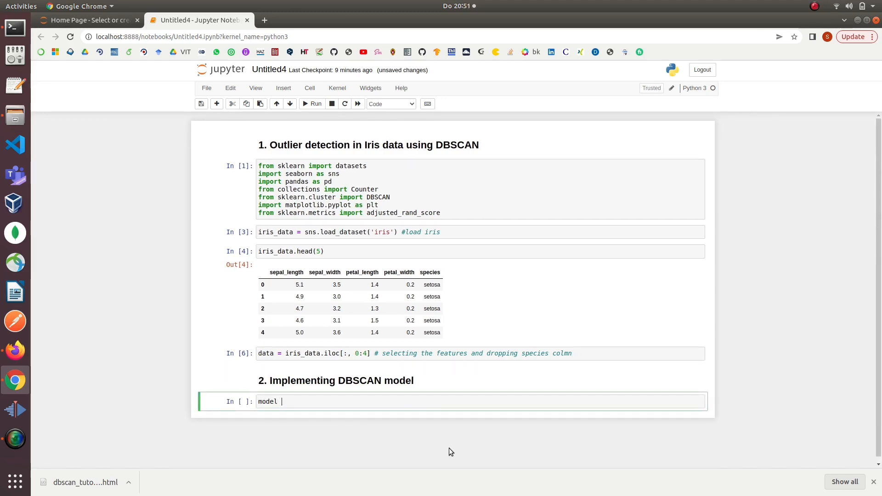
text(= DBSCAN)
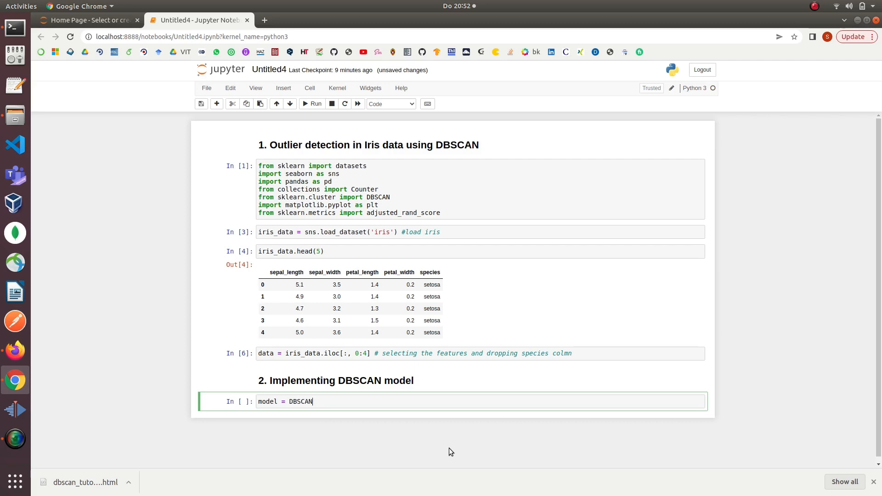
text((e)
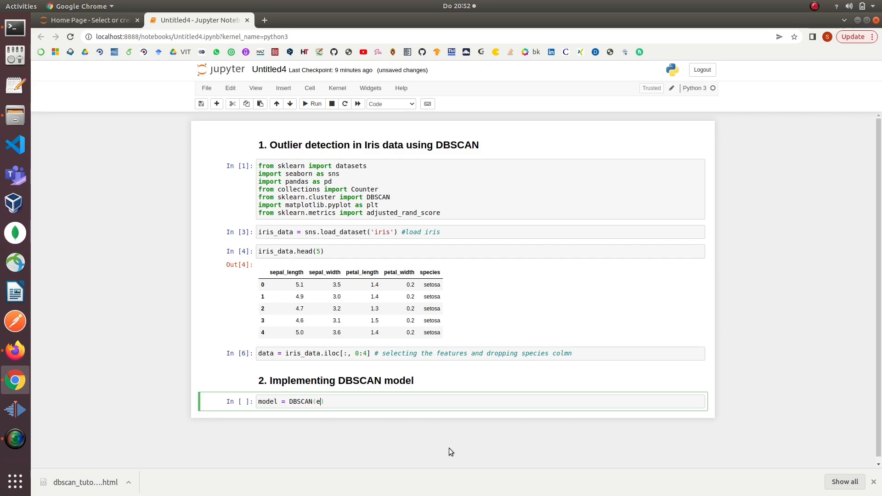
text(ps = 0.8)
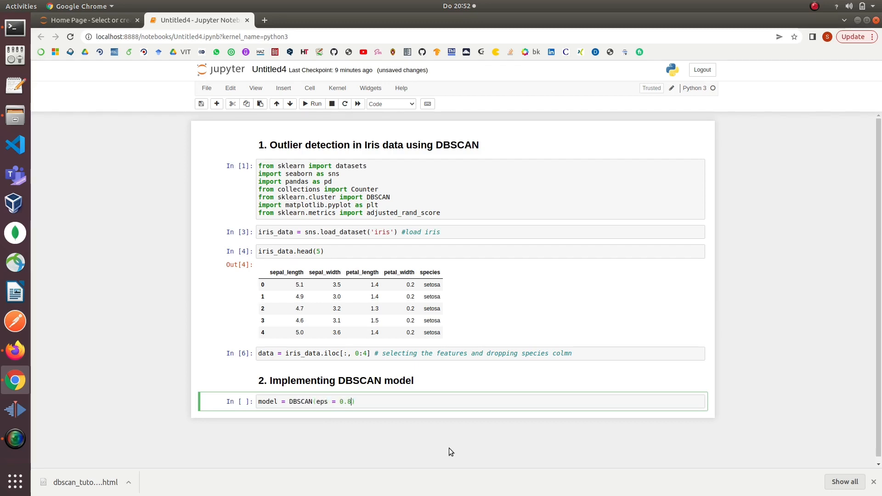
text(, min)
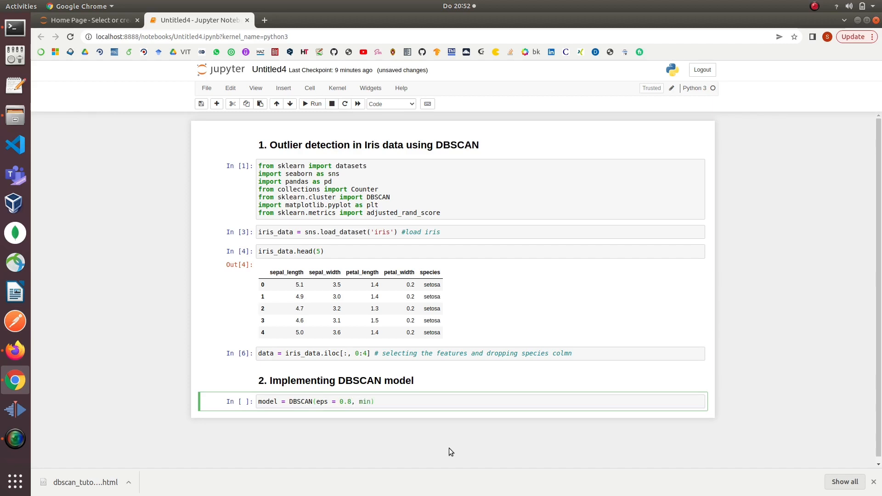
text(_samples = 19)
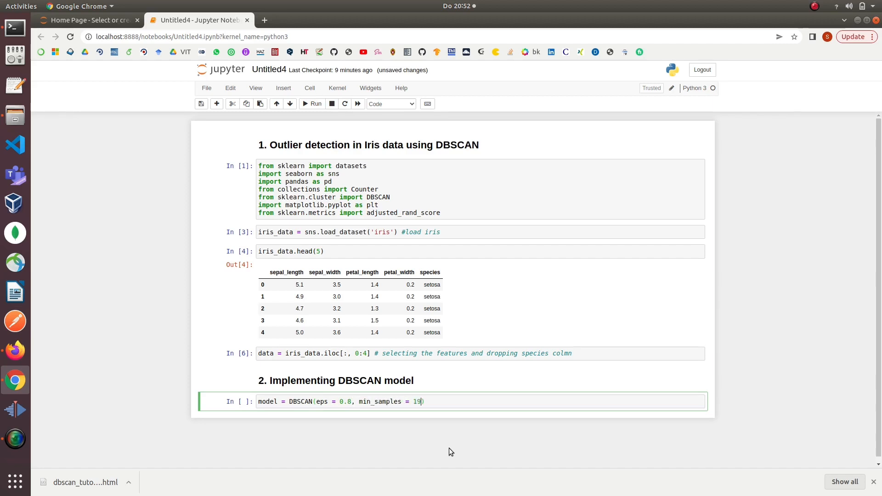
text(.fi)
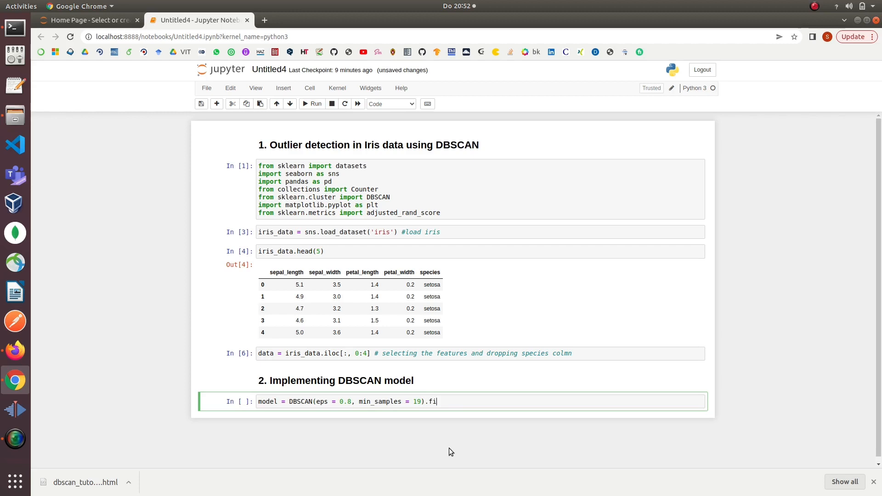
text(t(data))
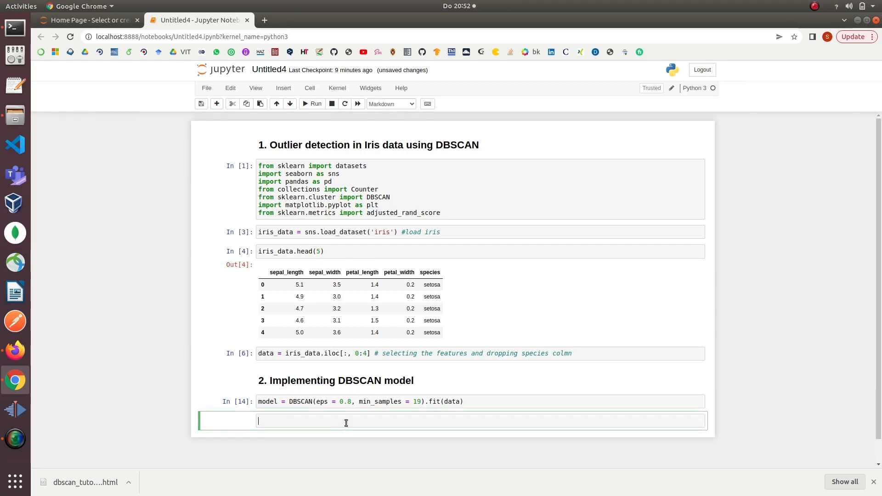
text(## 3)
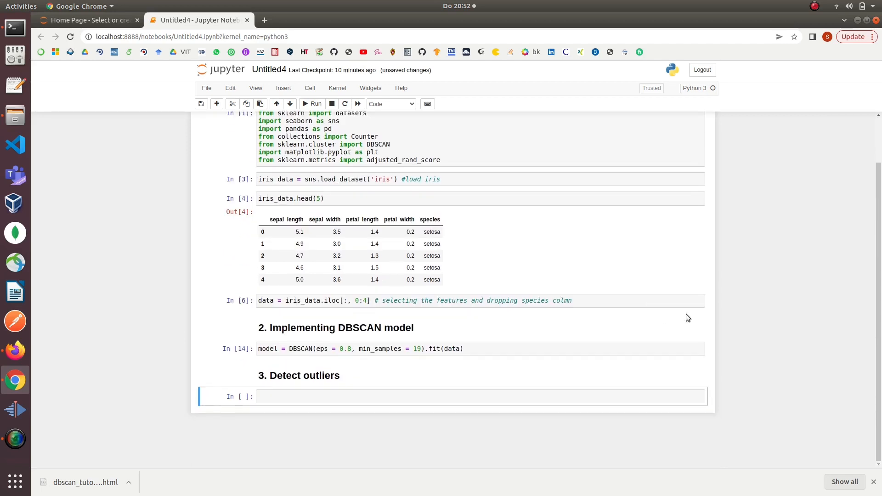
Build outliers = pd.DataFrame(data), print Counter of labels and the rows labelled -1.
text(o)
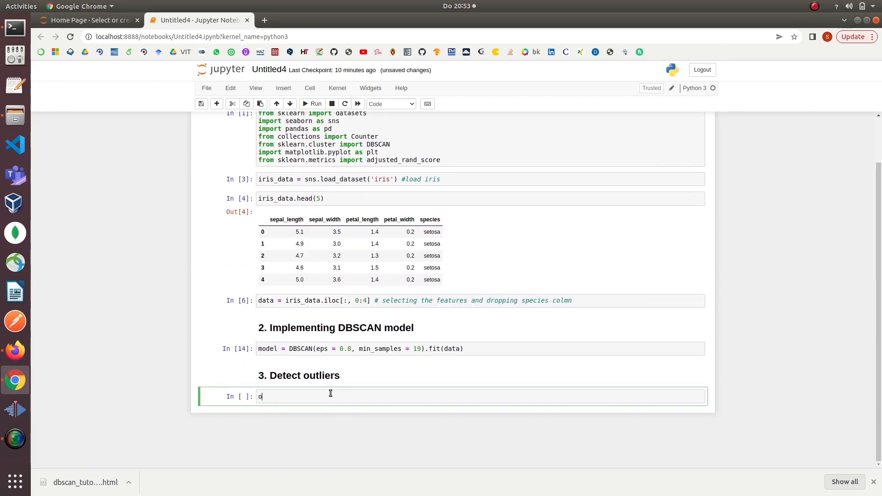
text(utliers = p)
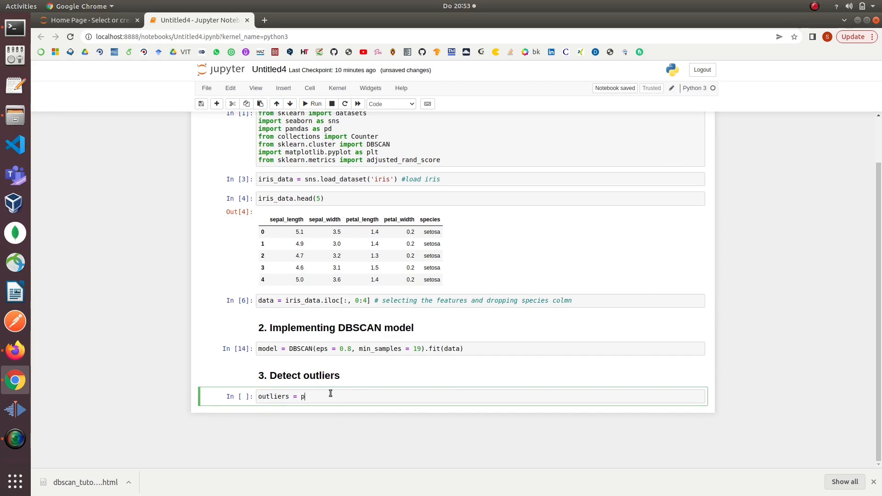
text(d.DataFrame(data)
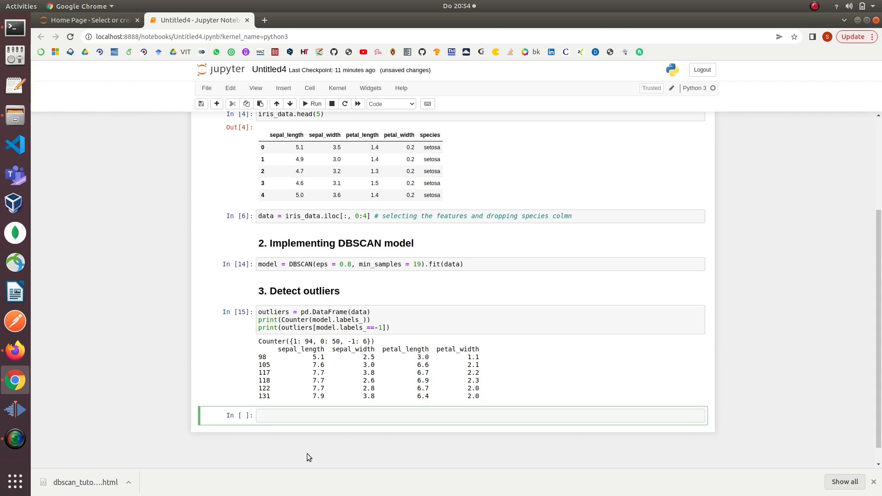
Enter the Axes3D scatter code coloured by model.labels_ and run it to show the 3D cluster plot.
click(394, 415)
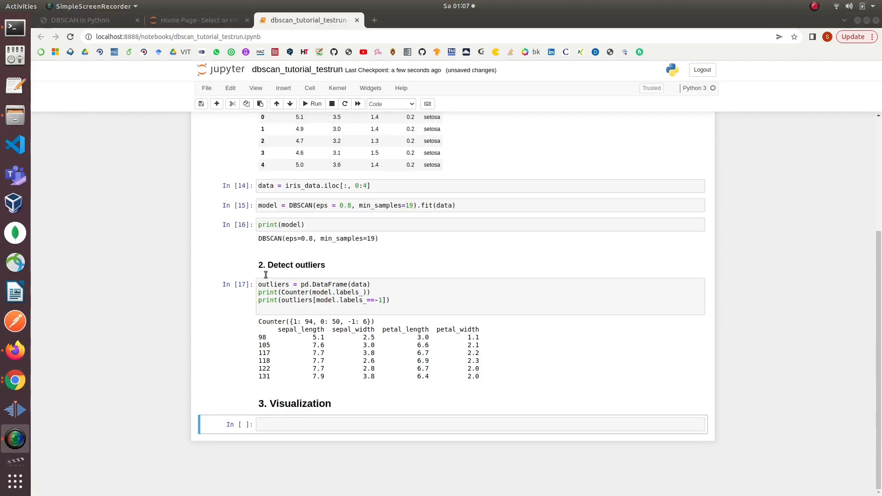
click(481, 424)
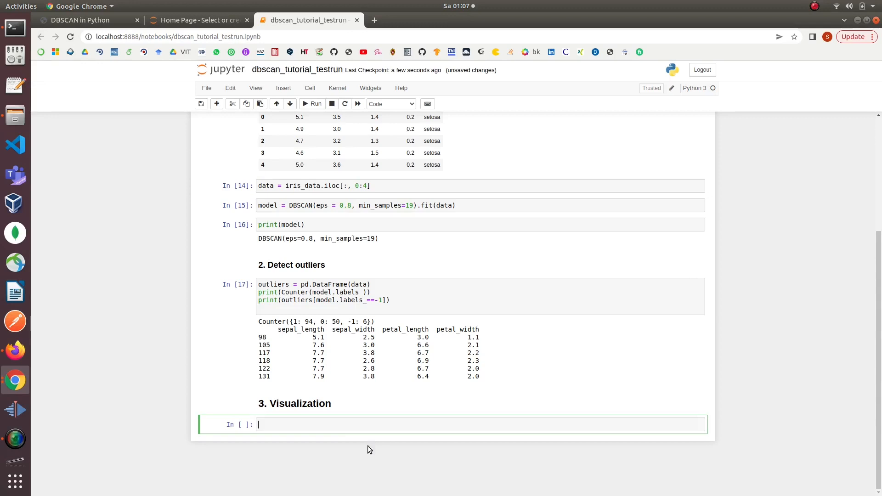
text(feature = data)
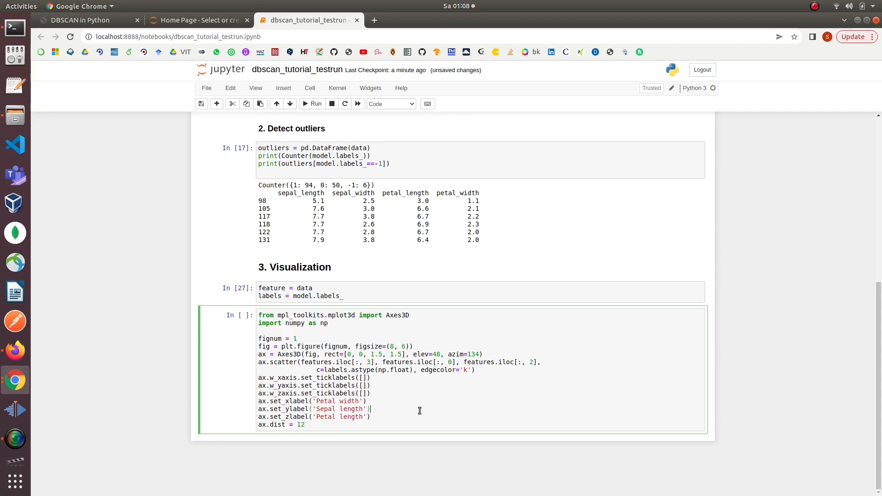
click(316, 104)
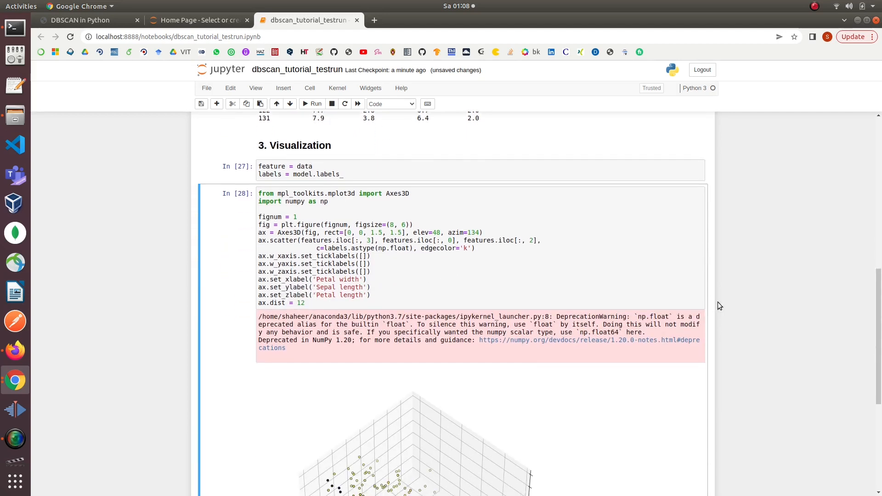
scroll(down, 3)
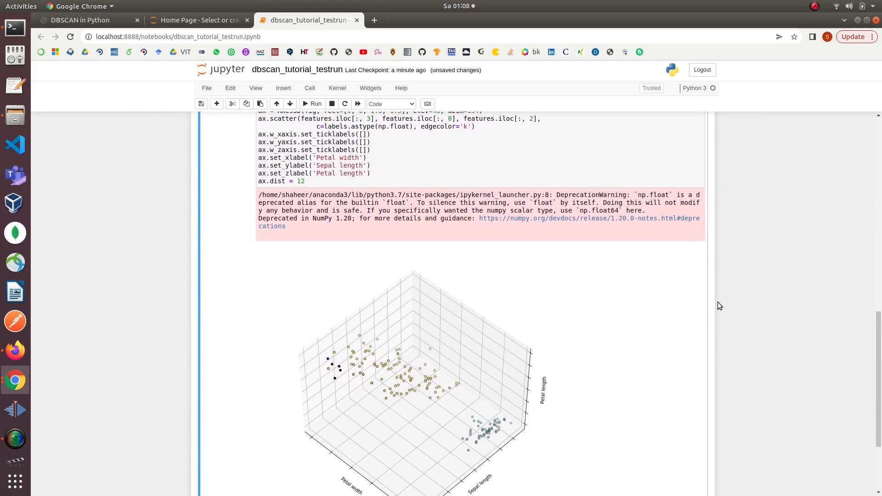
scroll(down, 3)
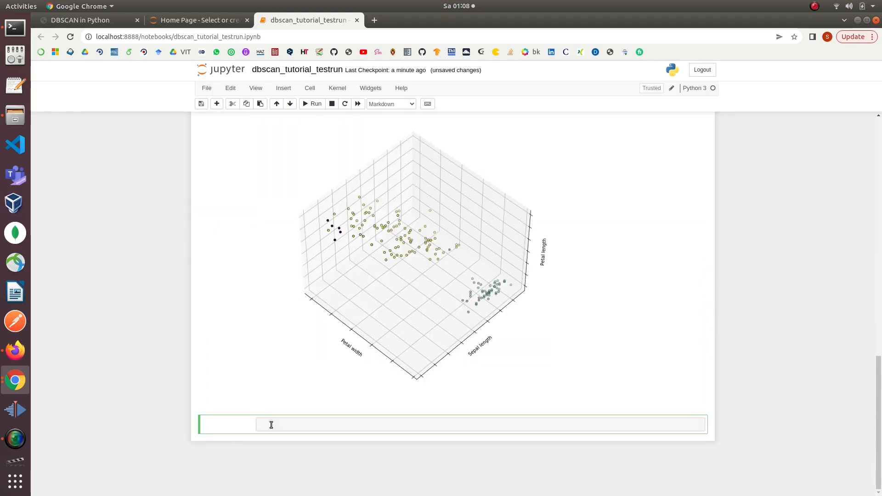
Add the '## 4. Evaluation' heading and start assigning the true species labels.
text(##)
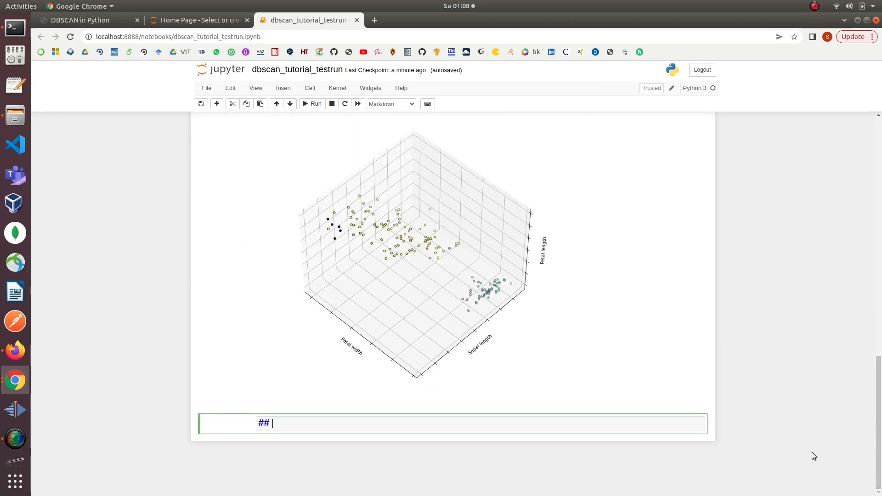
text(4. Evaluation)
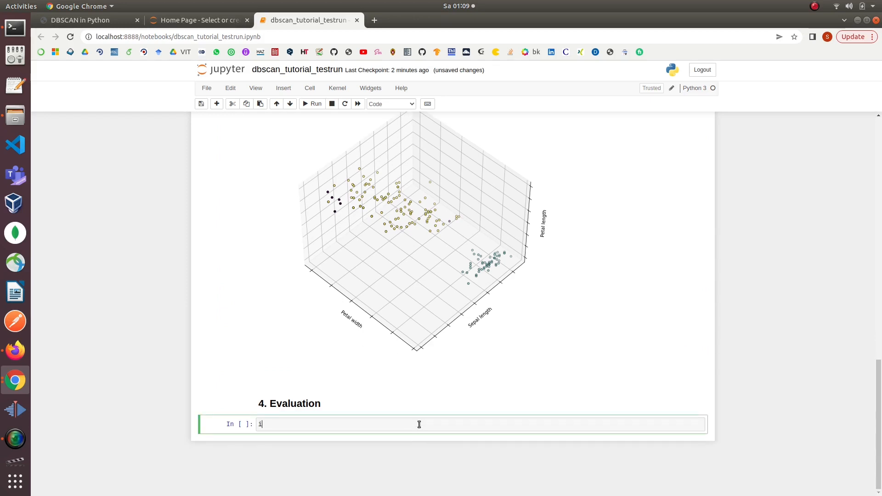
text(ris_data_L)
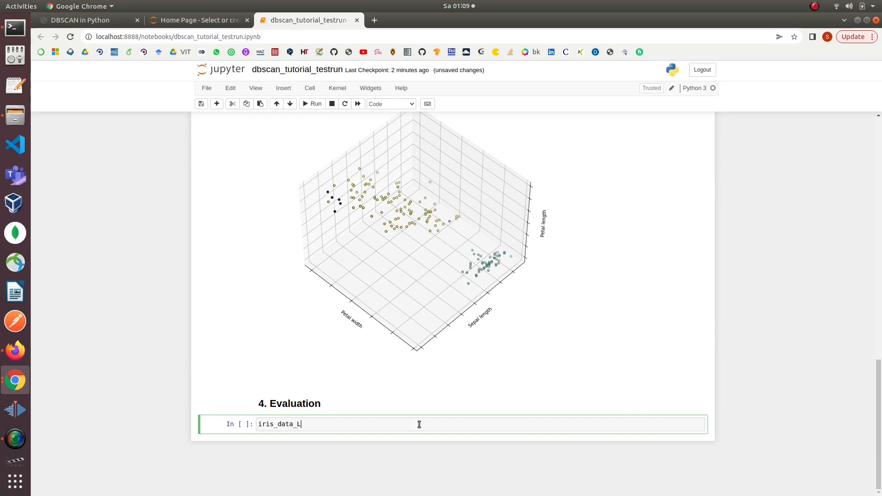
text(abels = iri)
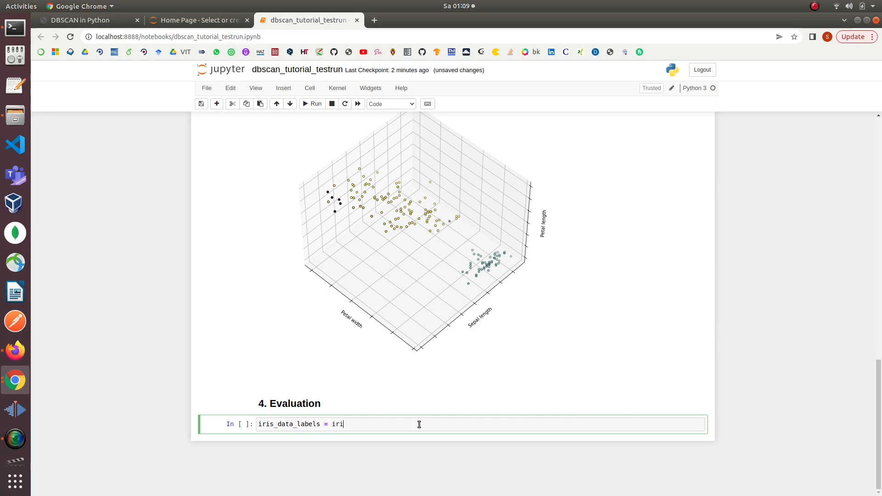
Assign iris_data.species and the dbscan labels, then run adjusted_rand_score to get about 0.556.
text(s_data.s)
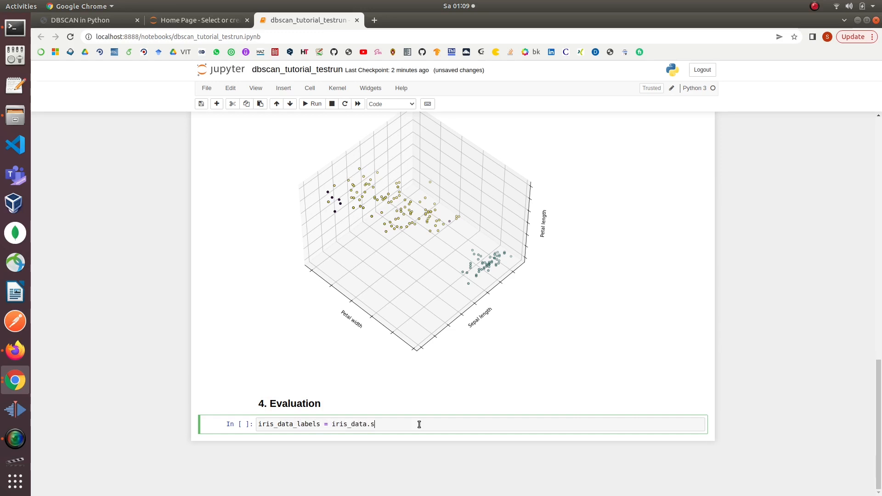
text(pecies)
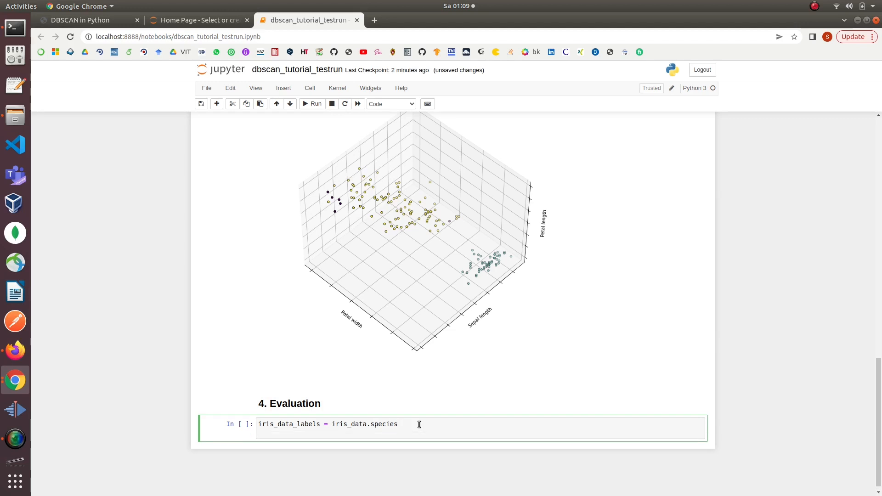
text(db)
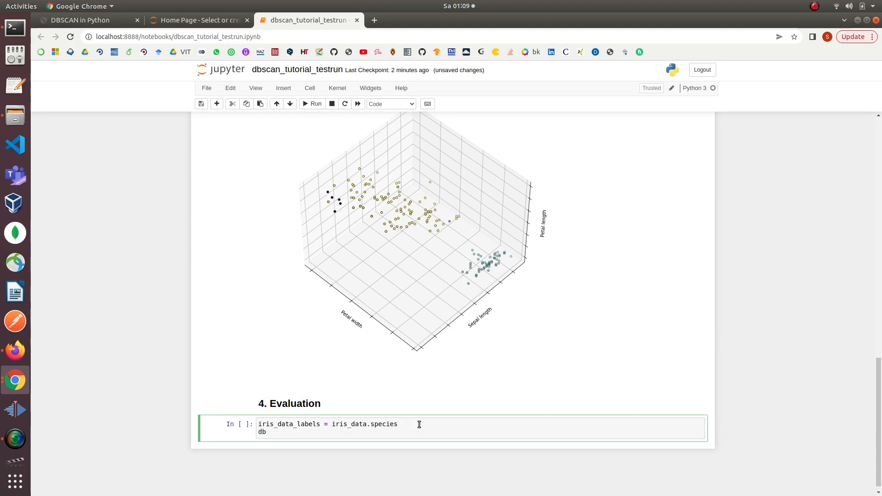
text(scan_predicted_labels = model.labels_)
text(adjusted_rand_score(iris_data_labels, ))
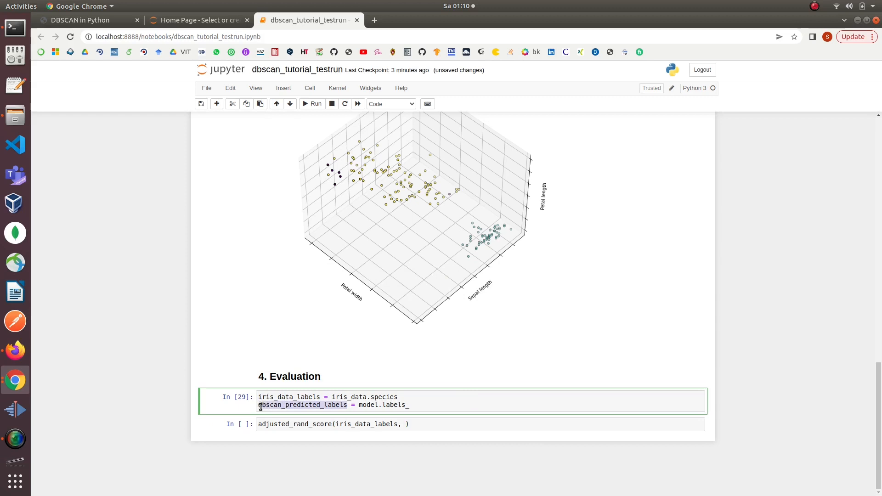
click(316, 104)
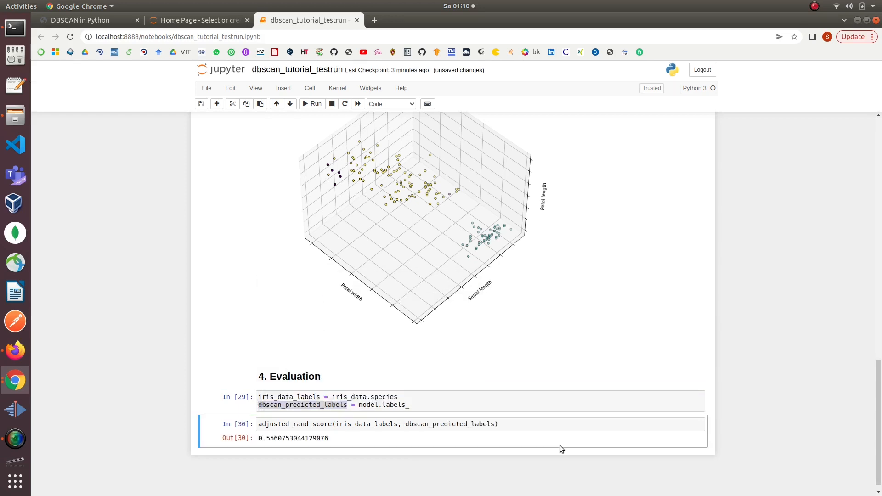
mouse_move(661, 456)
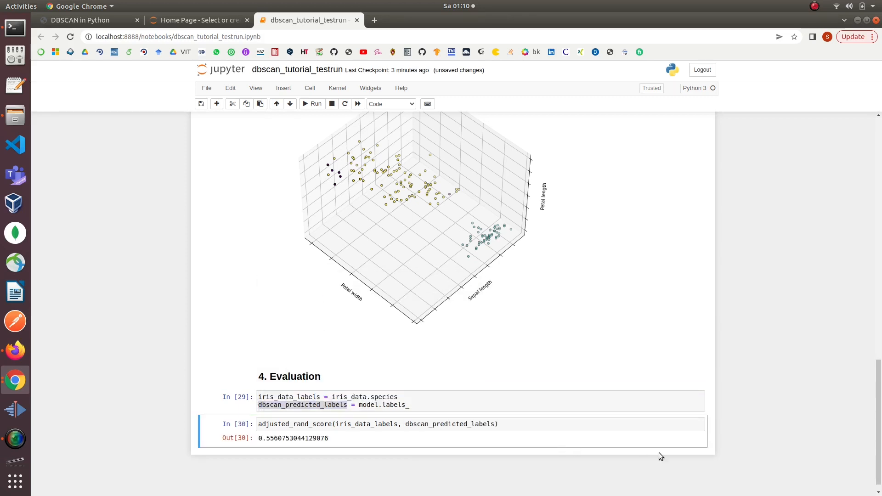